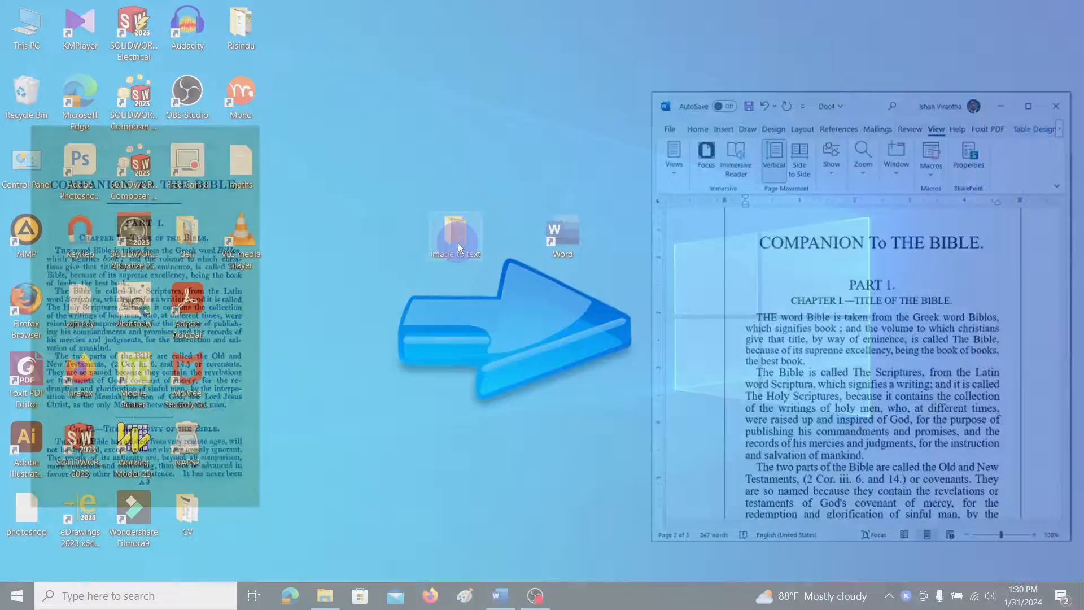
# - Preview the scanned bible page from the 'image to text' folder full screen, then close it
pyautogui.doubleClick(456, 237)
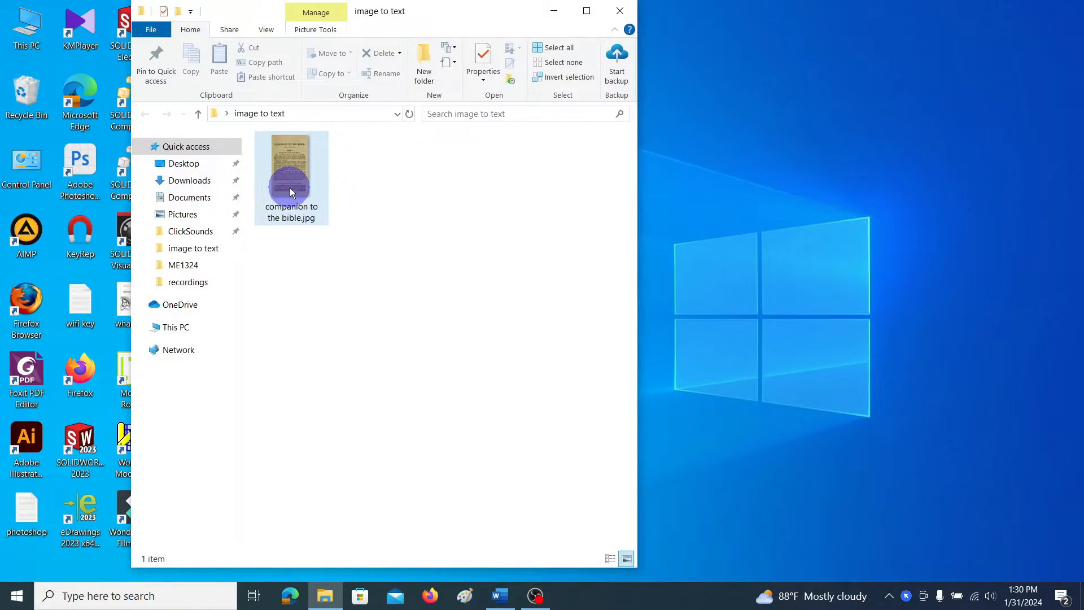
pyautogui.doubleClick(291, 166)
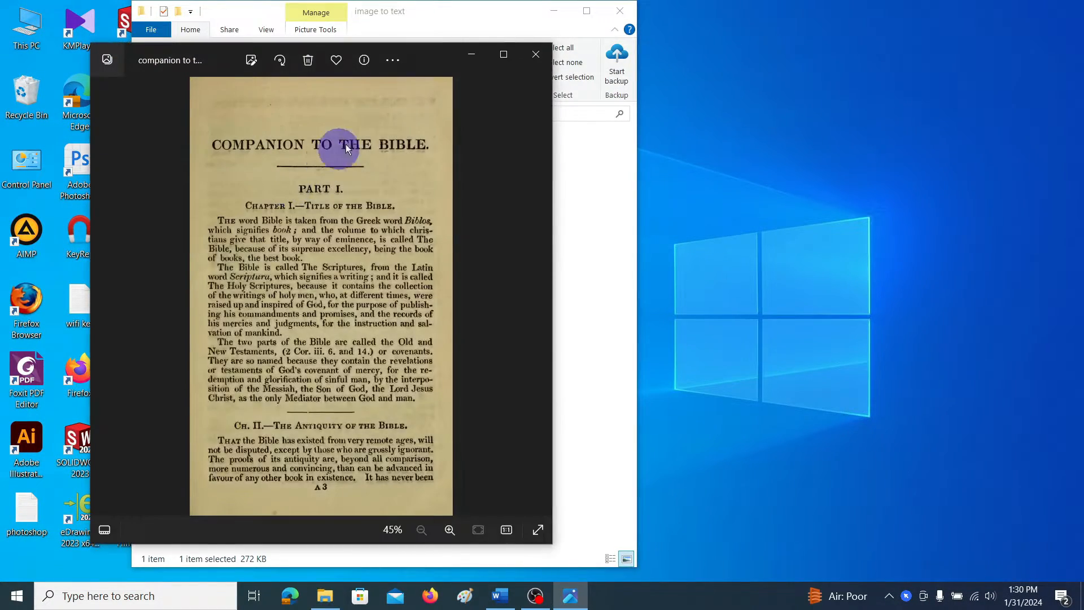
pyautogui.click(504, 54)
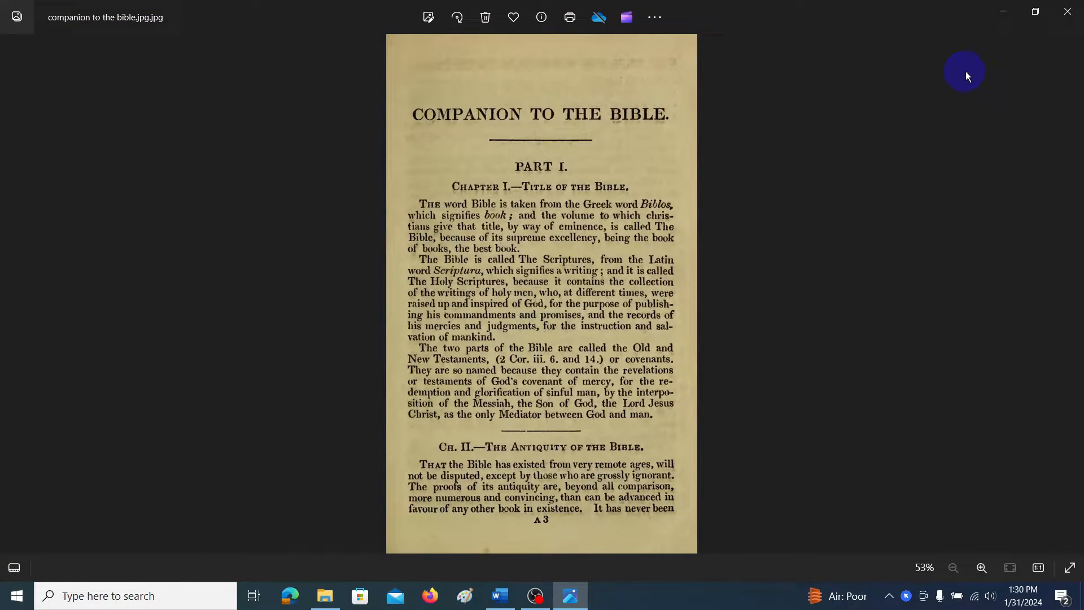
pyautogui.click(1068, 11)
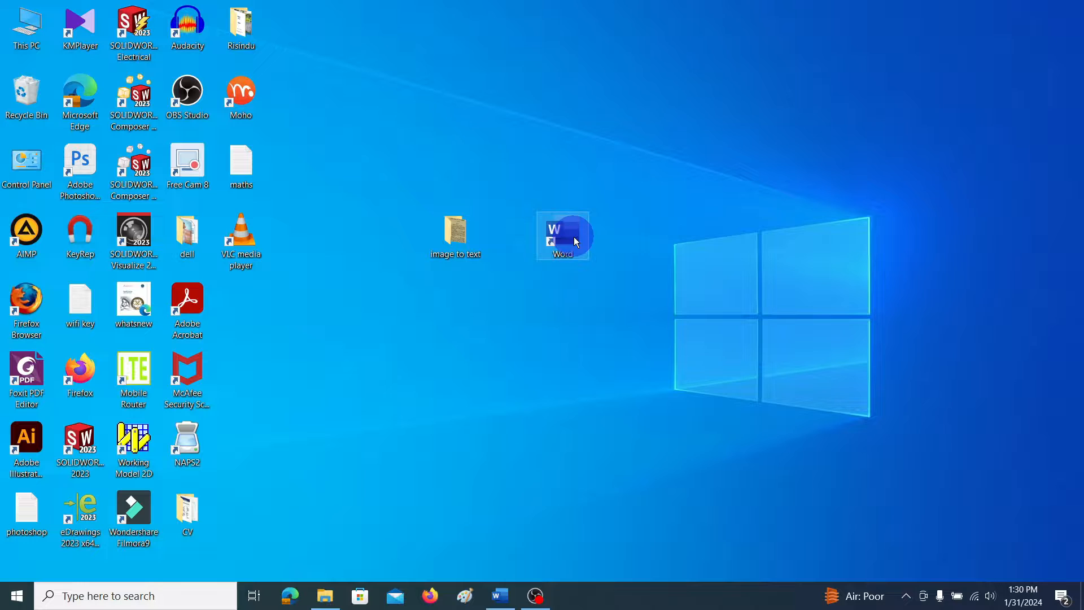
# - Start Word and insert 'companion to the bible.jpg' from this device into a blank document
pyautogui.doubleClick(563, 234)
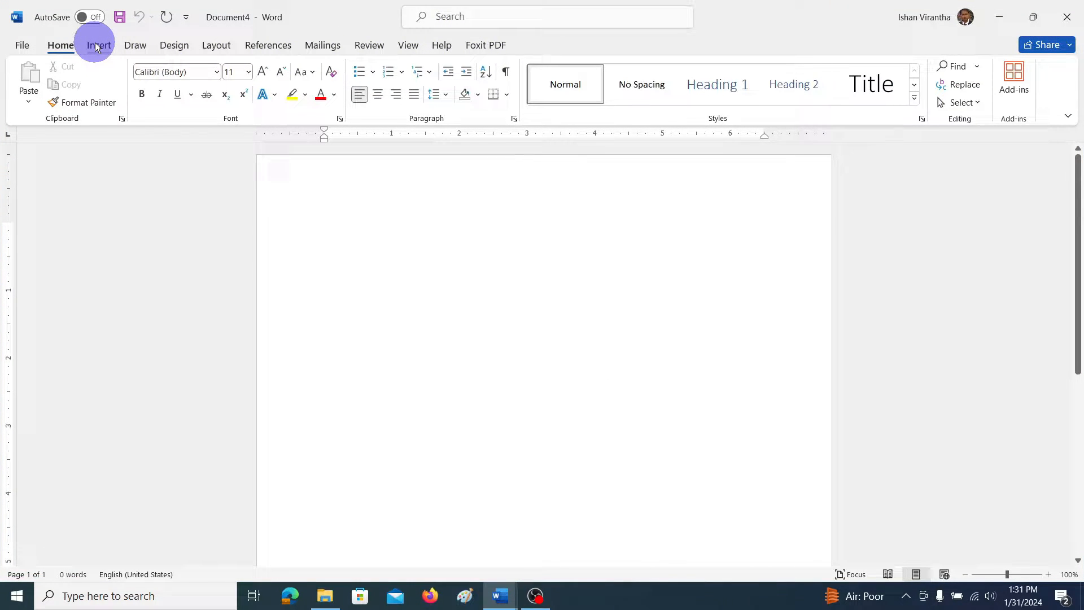
pyautogui.click(98, 45)
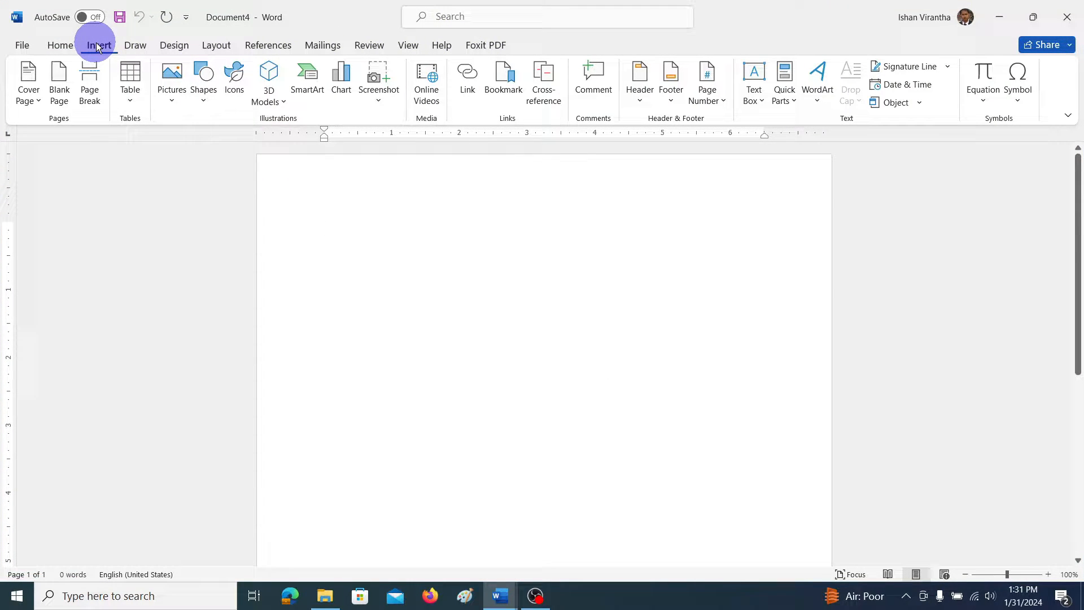
pyautogui.click(171, 79)
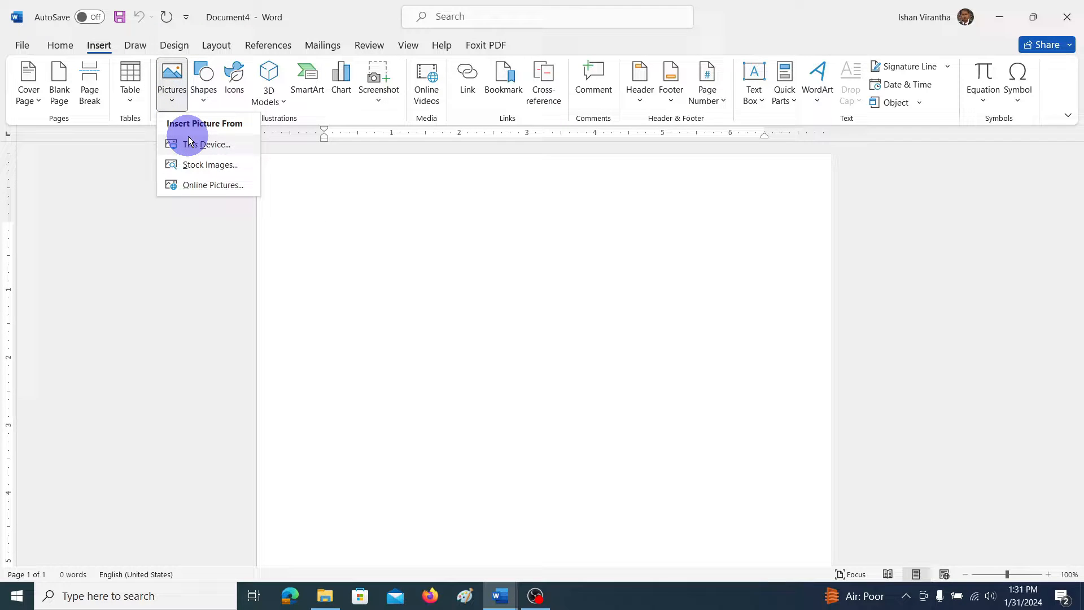
pyautogui.click(205, 144)
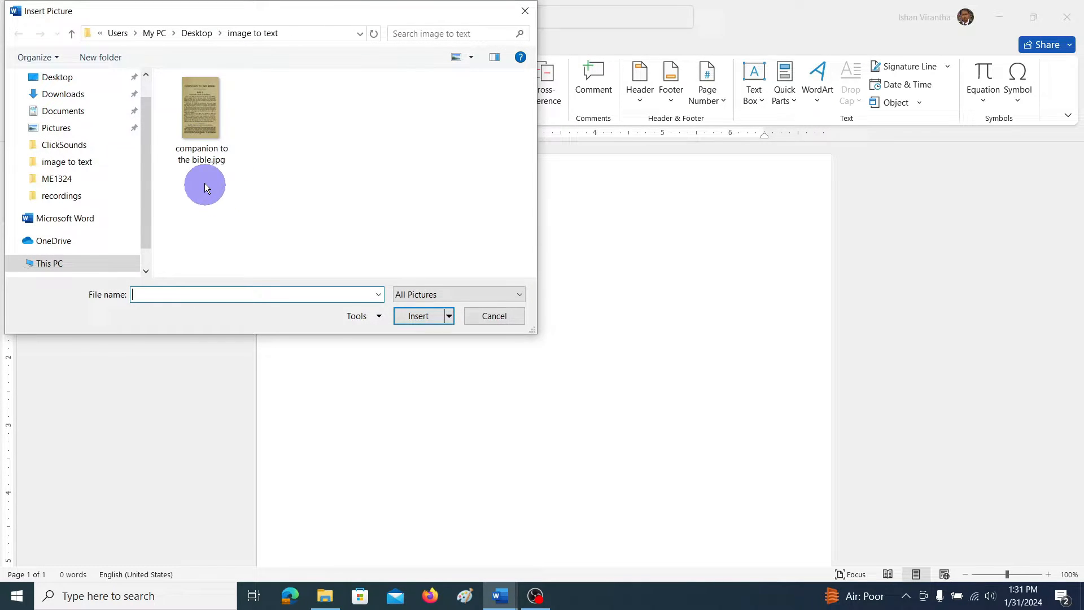
pyautogui.click(201, 107)
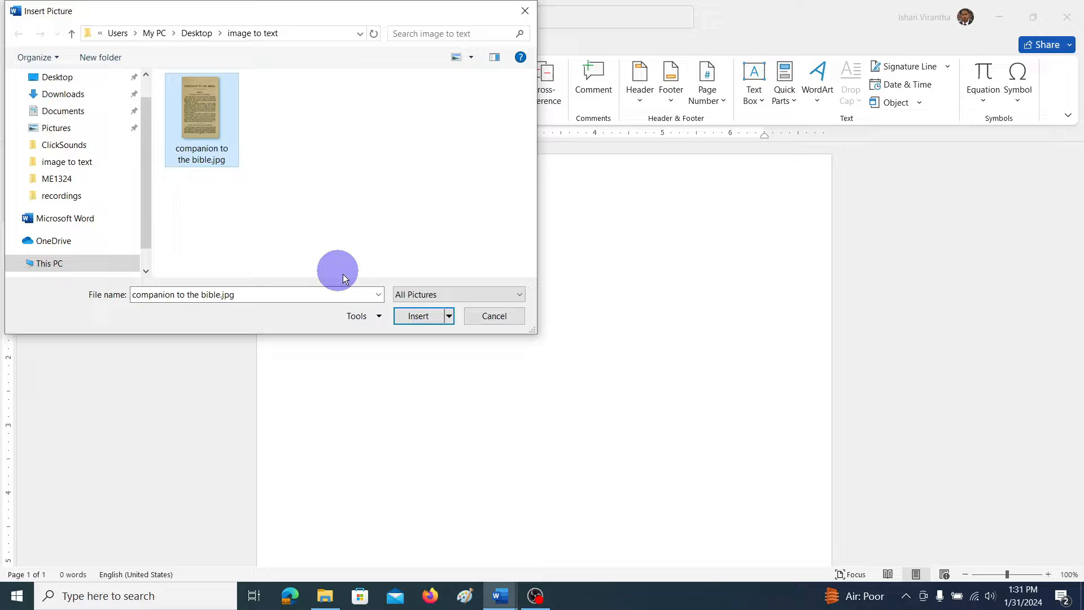
pyautogui.click(418, 317)
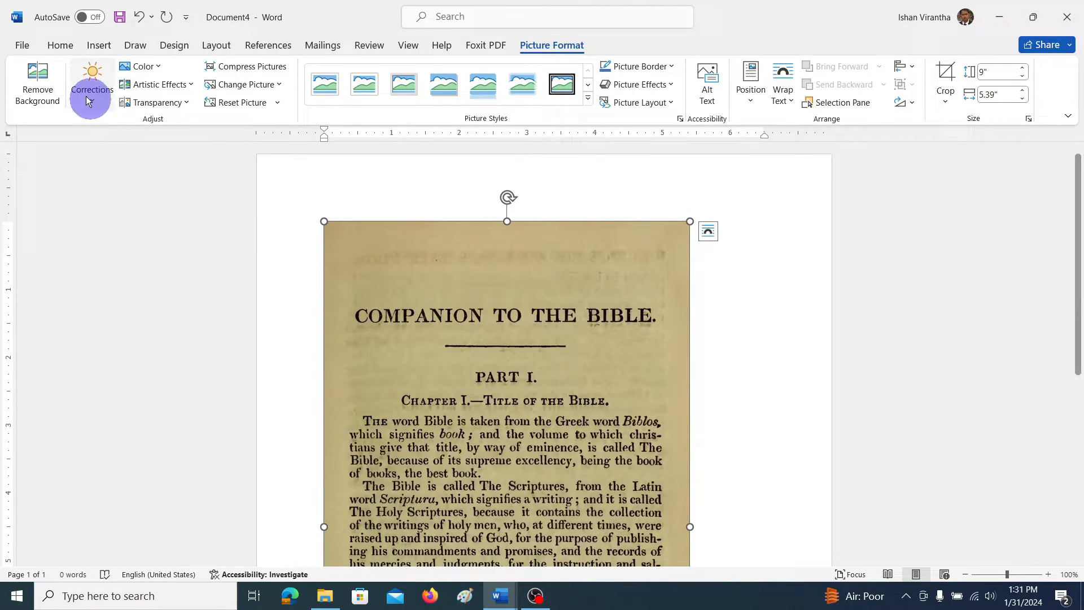
# - Save the document to this PC in the 'image to text' folder as a PDF (Doc4.pdf)
pyautogui.click(21, 46)
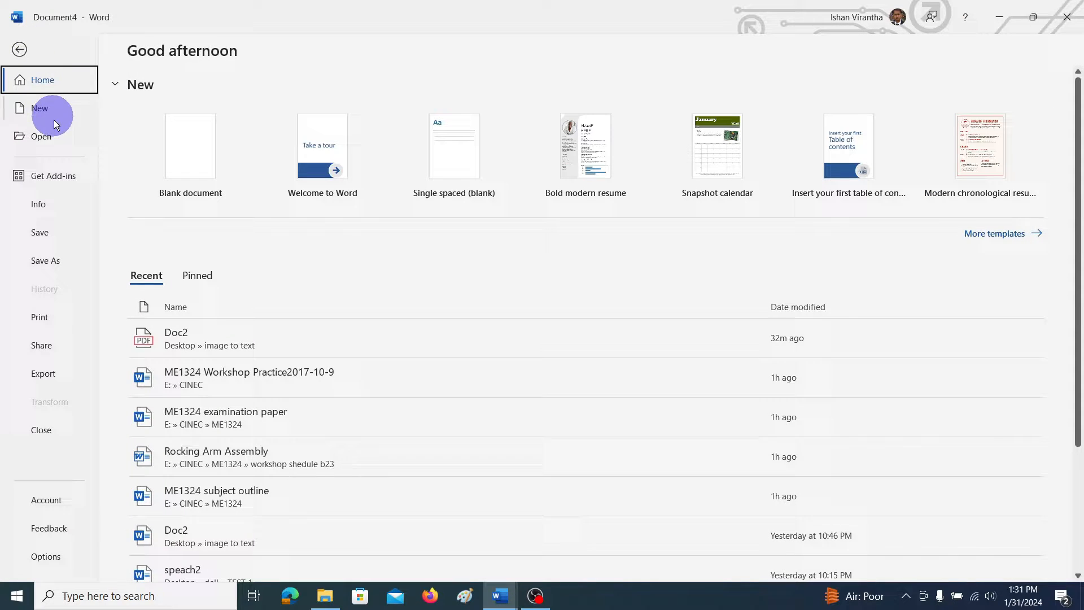
pyautogui.click(45, 261)
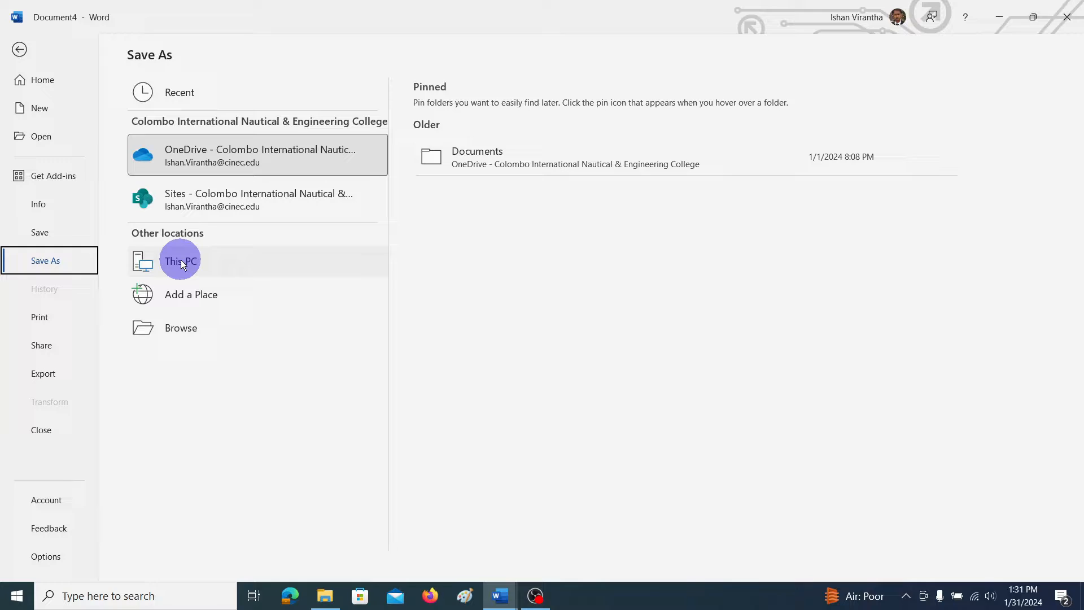
pyautogui.click(181, 261)
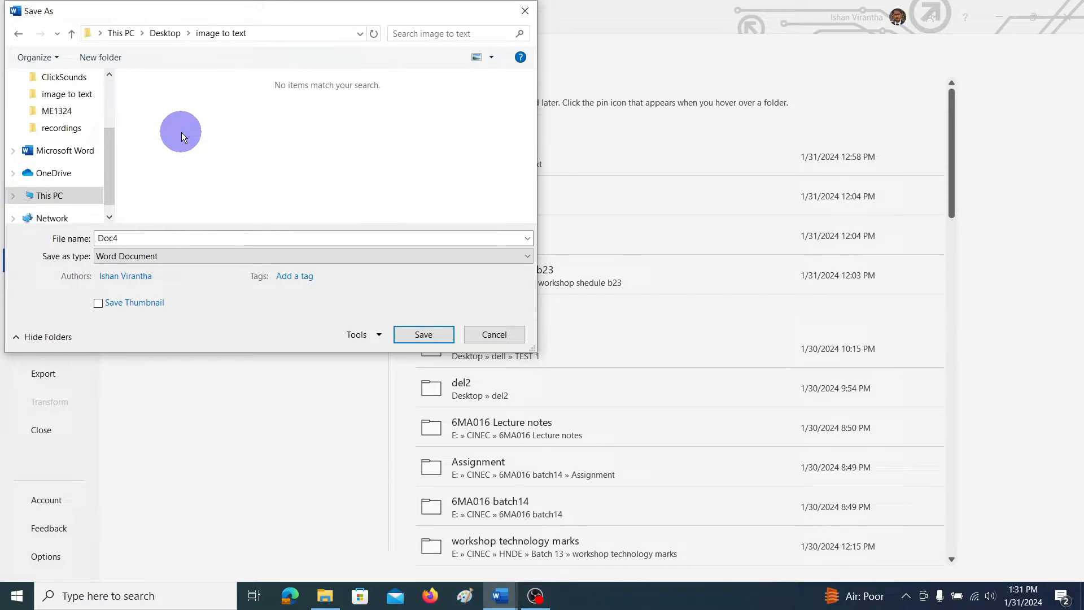
pyautogui.click(313, 256)
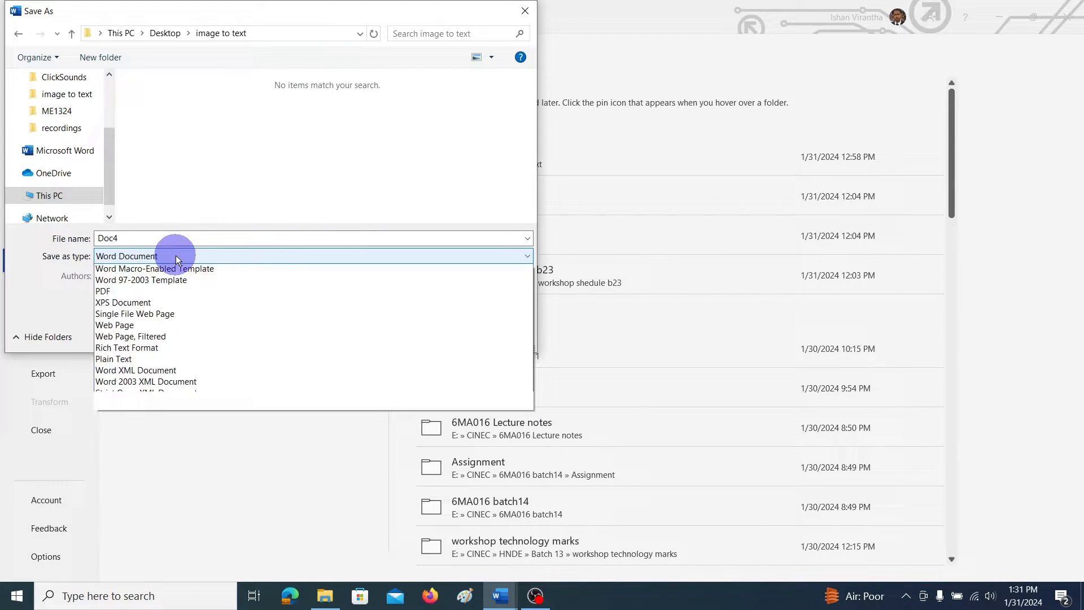
pyautogui.moveTo(114, 340)
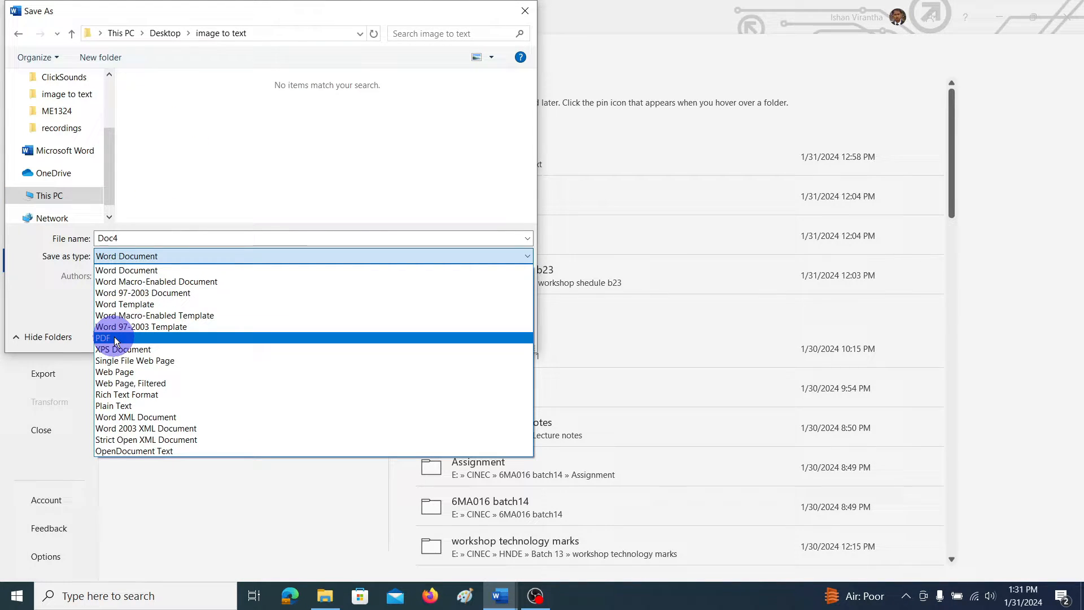
pyautogui.click(103, 337)
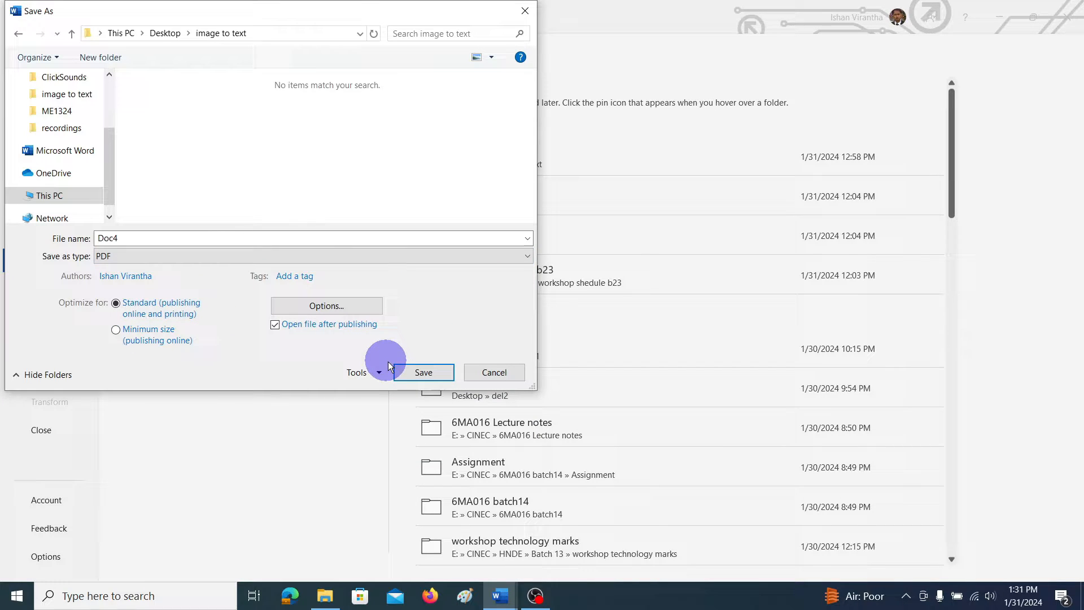
pyautogui.click(424, 371)
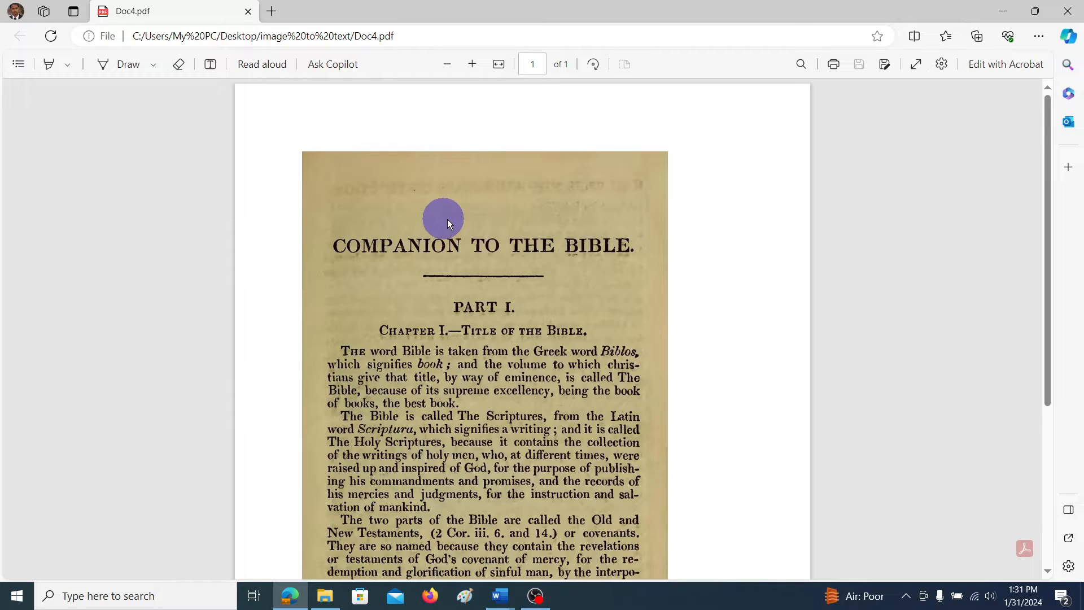
pyautogui.moveTo(505, 349)
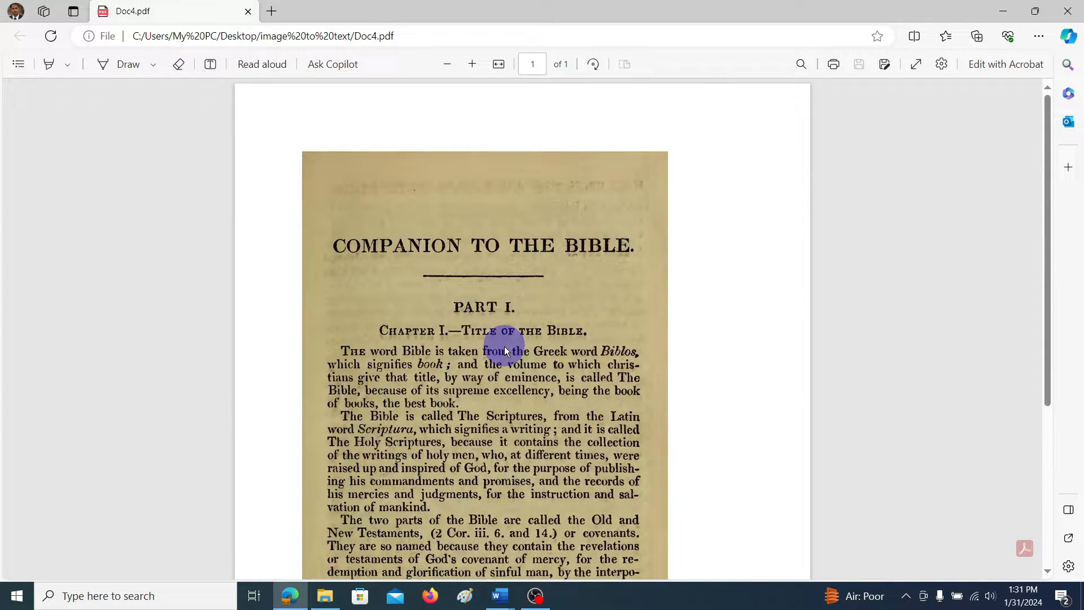
pyautogui.moveTo(999, 52)
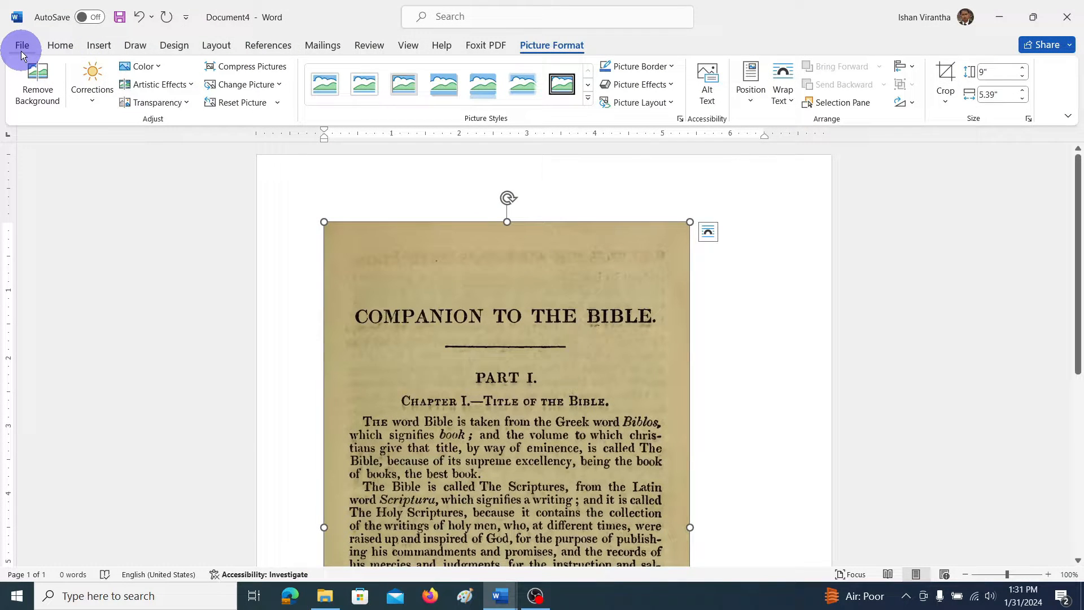
# - Create a new blank document, then browse to and open Doc4.pdf, raising the PDF conversion notice
pyautogui.click(21, 45)
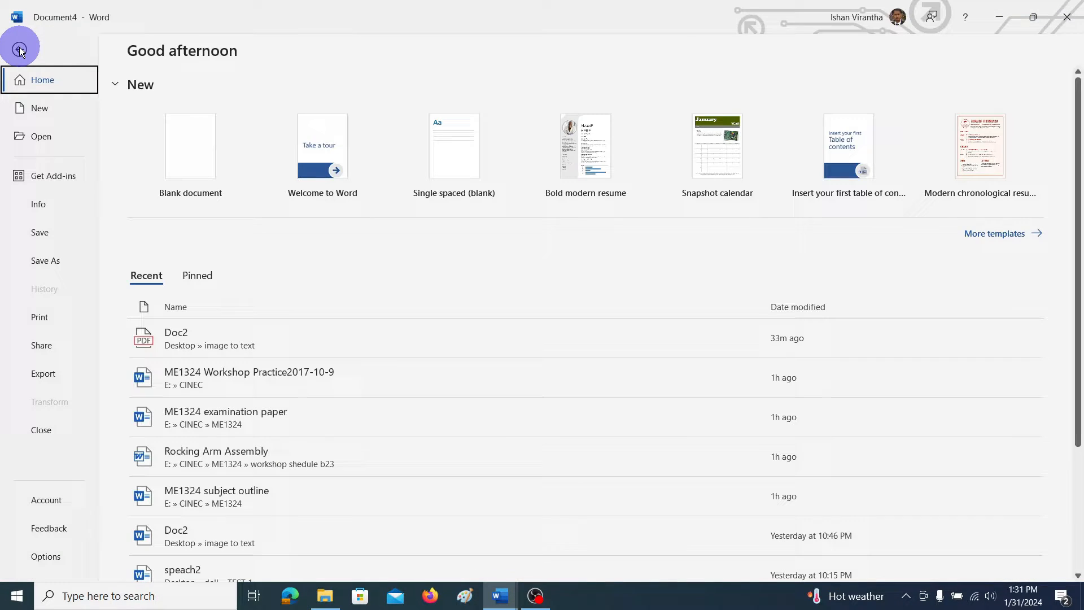
pyautogui.click(190, 146)
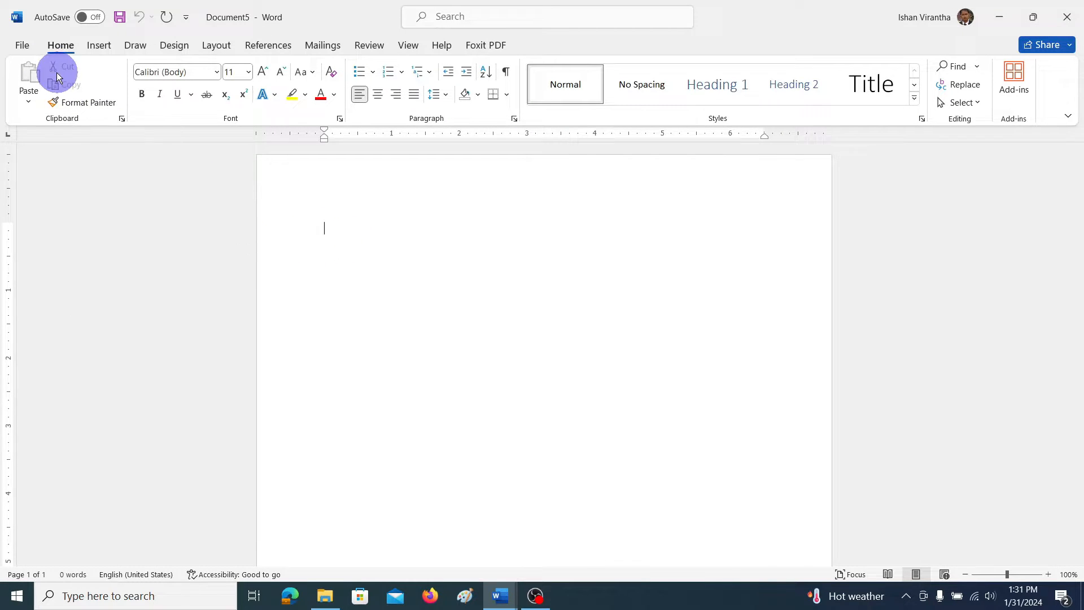
pyautogui.click(21, 45)
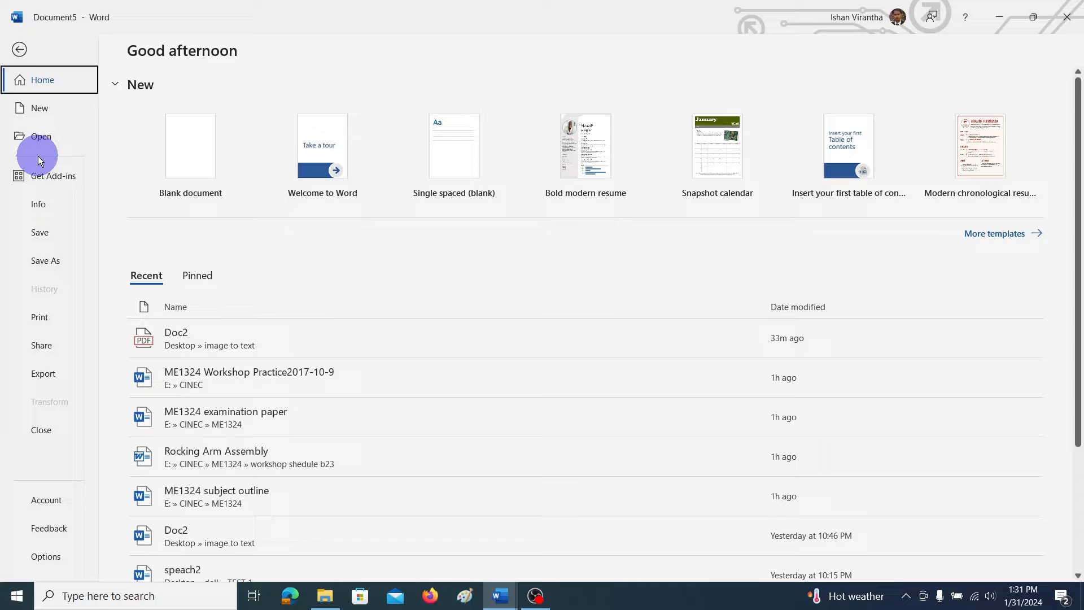
pyautogui.click(41, 136)
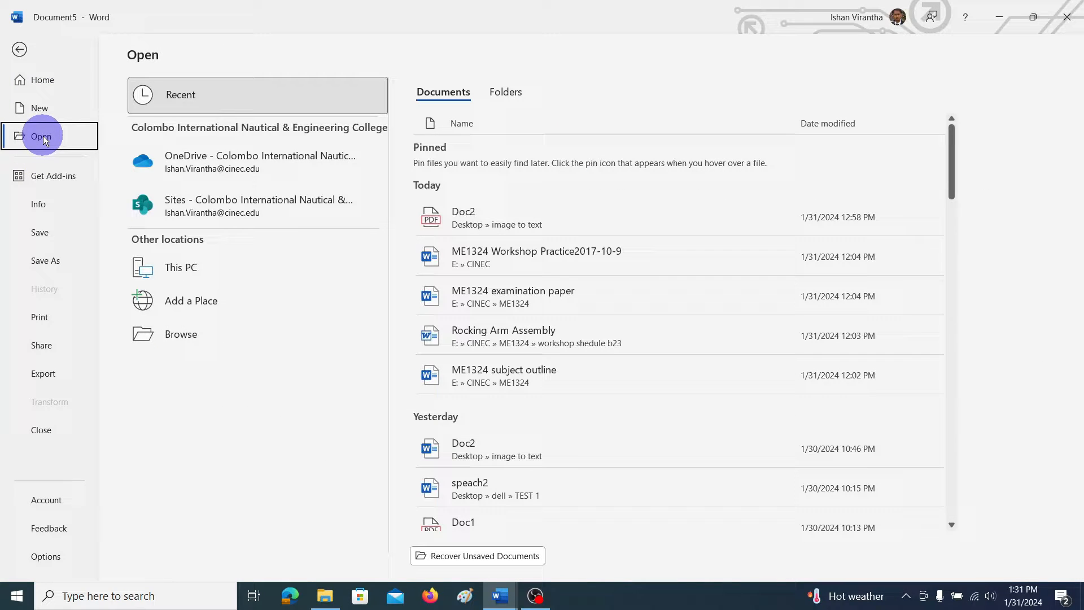
pyautogui.click(180, 268)
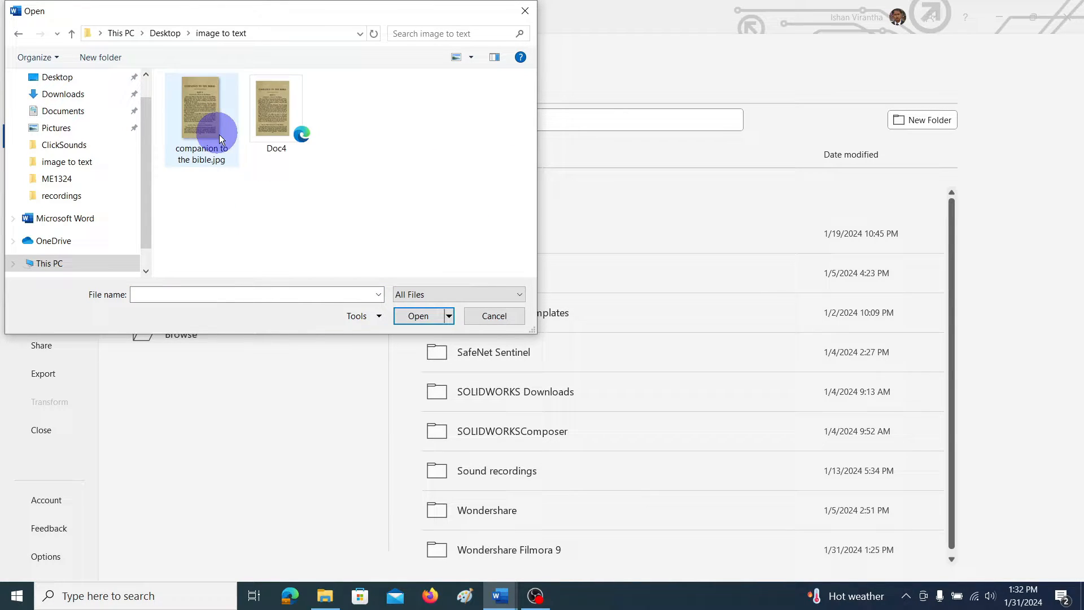
pyautogui.moveTo(273, 110)
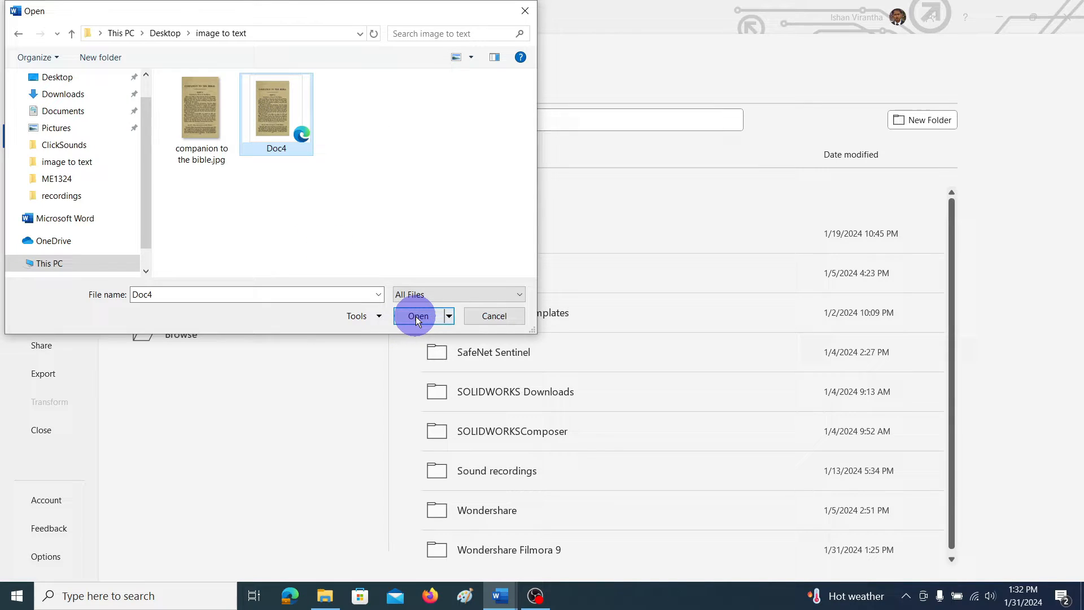
pyautogui.click(418, 316)
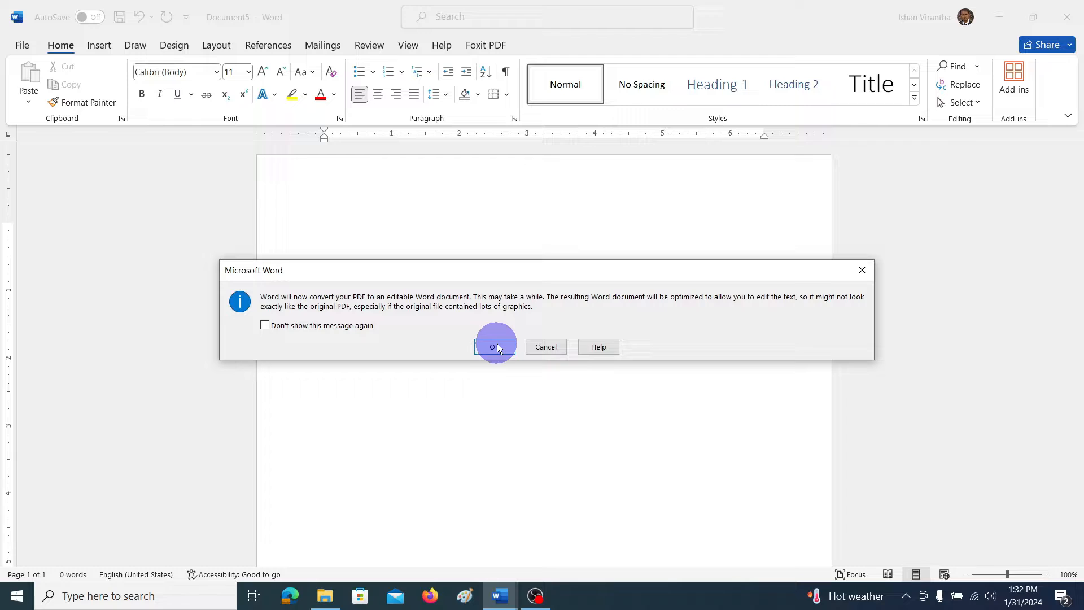
# - Accept the conversion so Word turns Doc4.pdf into editable text
pyautogui.click(495, 347)
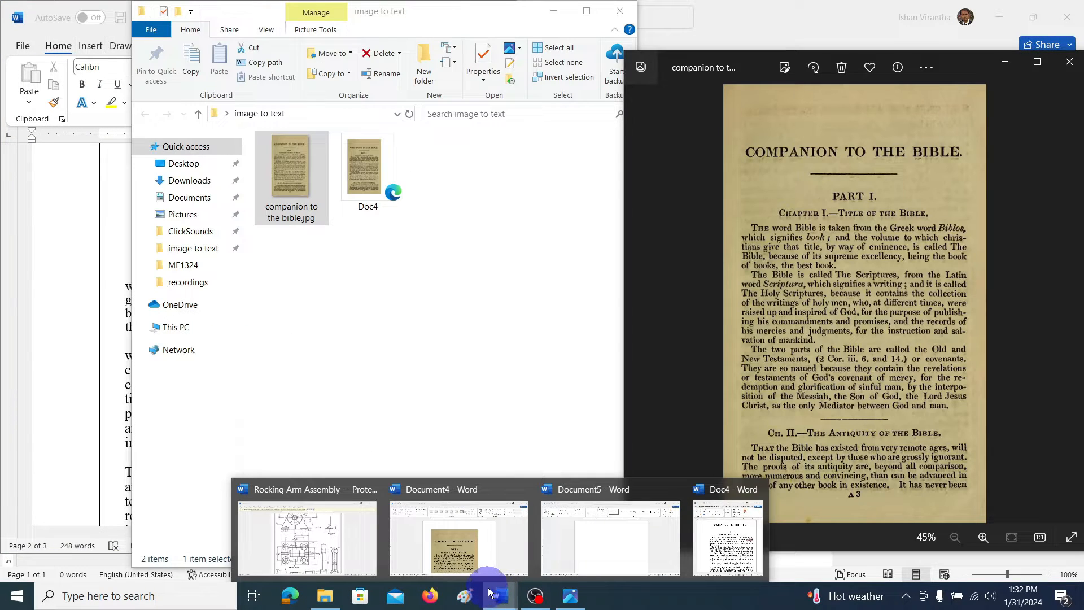
# - Switch to the converted Doc4, scroll through its text, and maximize the window
pyautogui.click(727, 532)
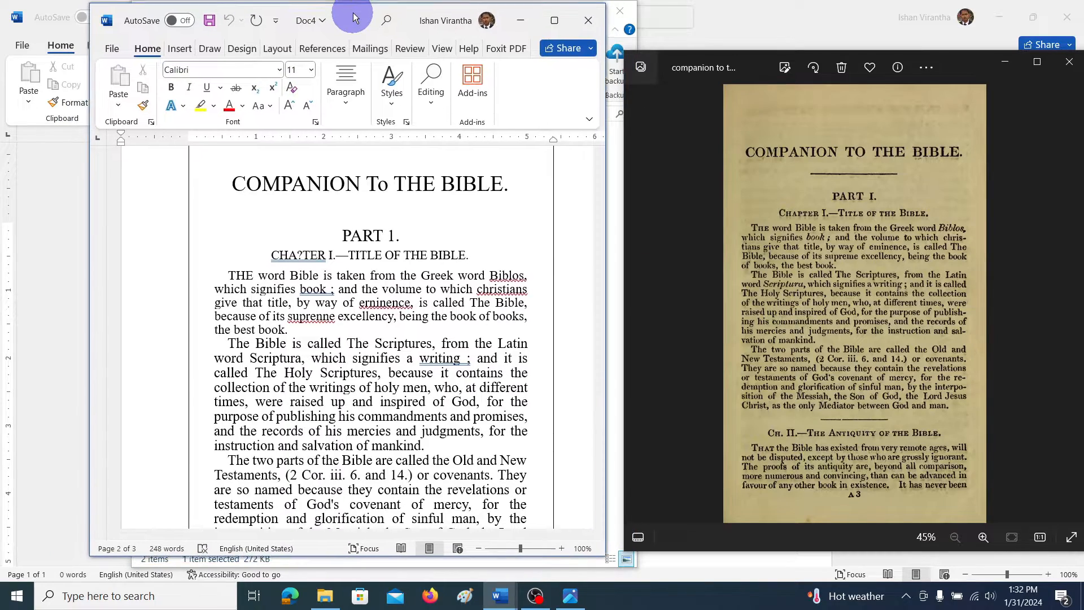
pyautogui.scroll(-3)
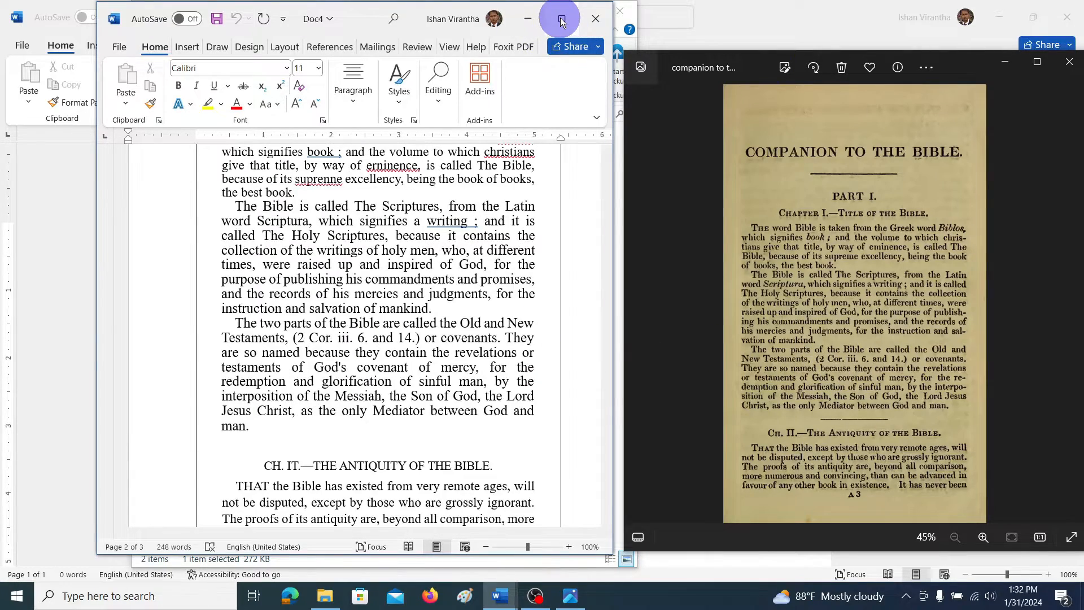
pyautogui.click(560, 19)
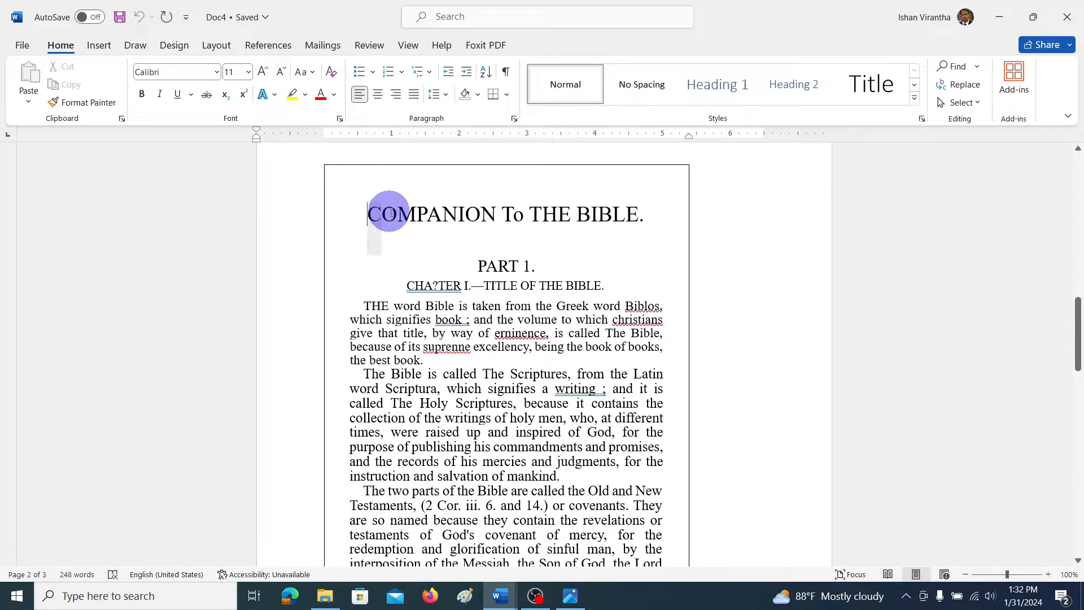
# - Make the 'COMPANION To THE BIBLE.' title bold and left-align the PART 1 and chapter lines
pyautogui.moveTo(388, 213); pyautogui.dragTo(643, 213)
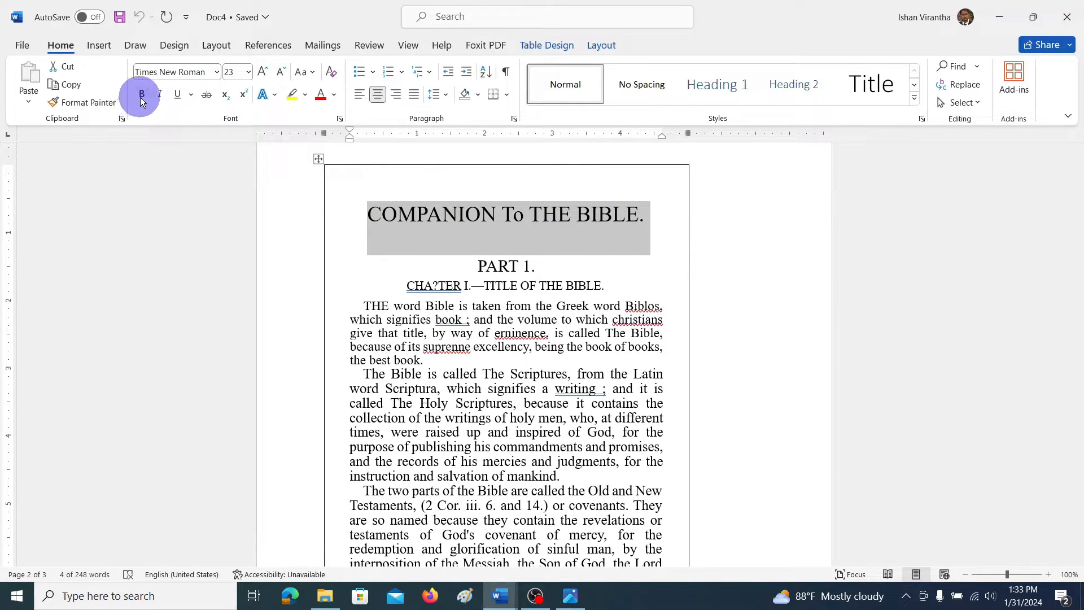
pyautogui.click(158, 95)
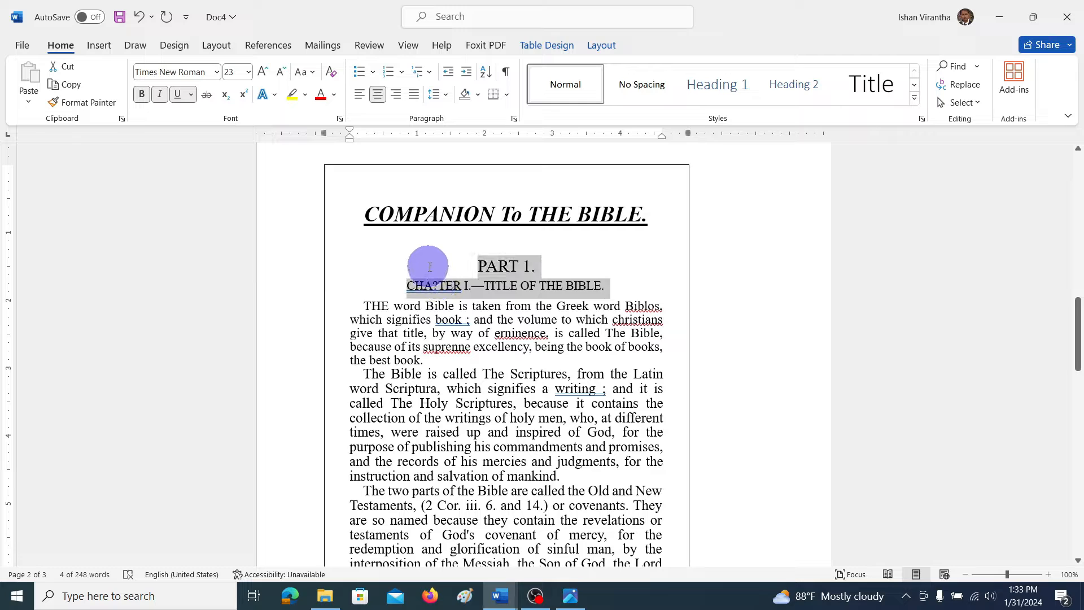
pyautogui.click(360, 94)
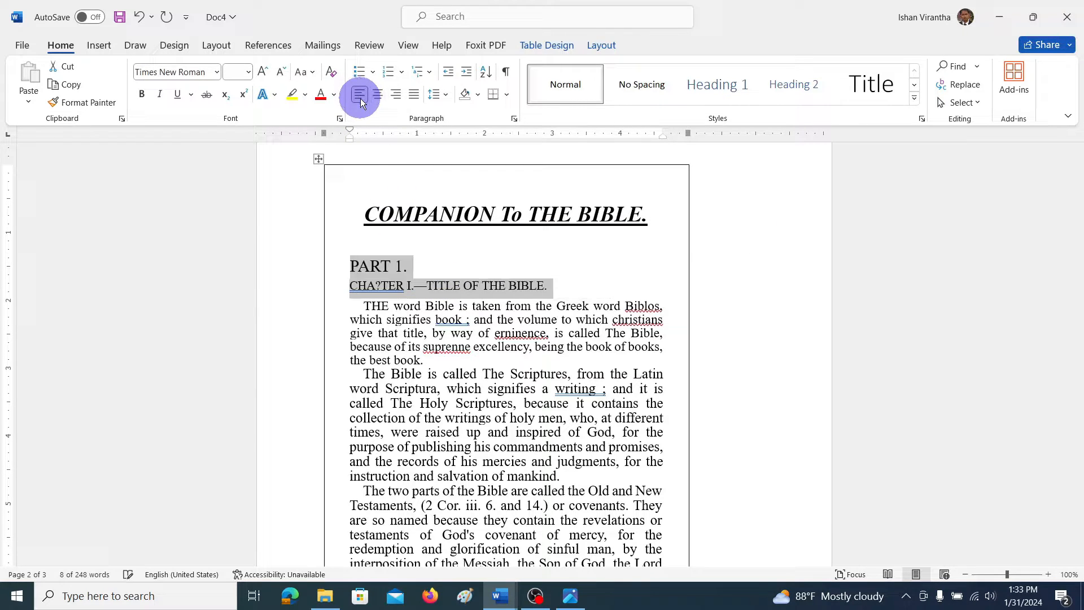